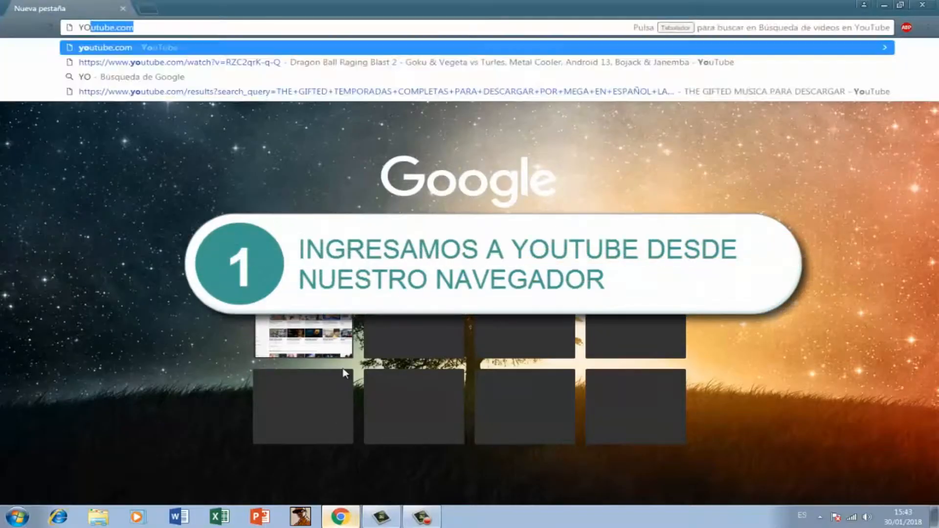
Load youtube.com from the address bar to reach the YouTube home page.
key(Enter)
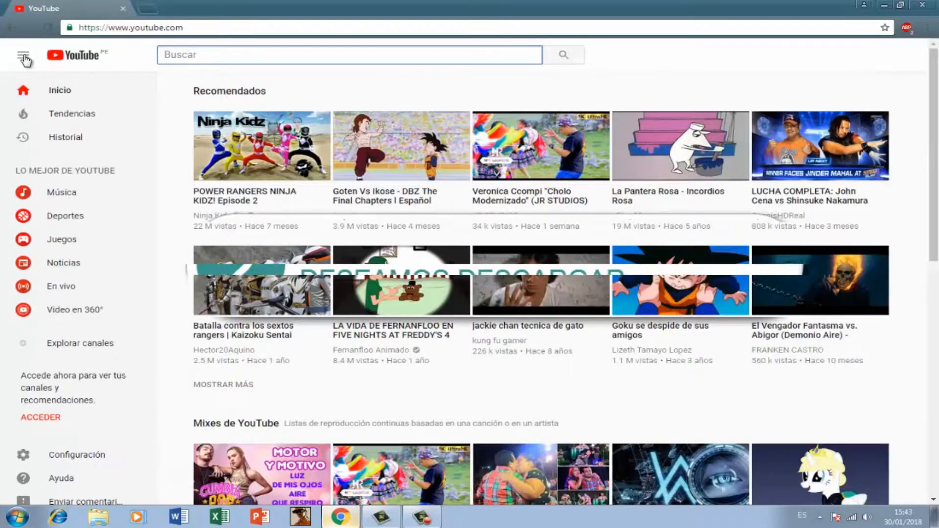
Search YouTube for 'carlos baute amor y dolor' via the Buscar box.
click(24, 53)
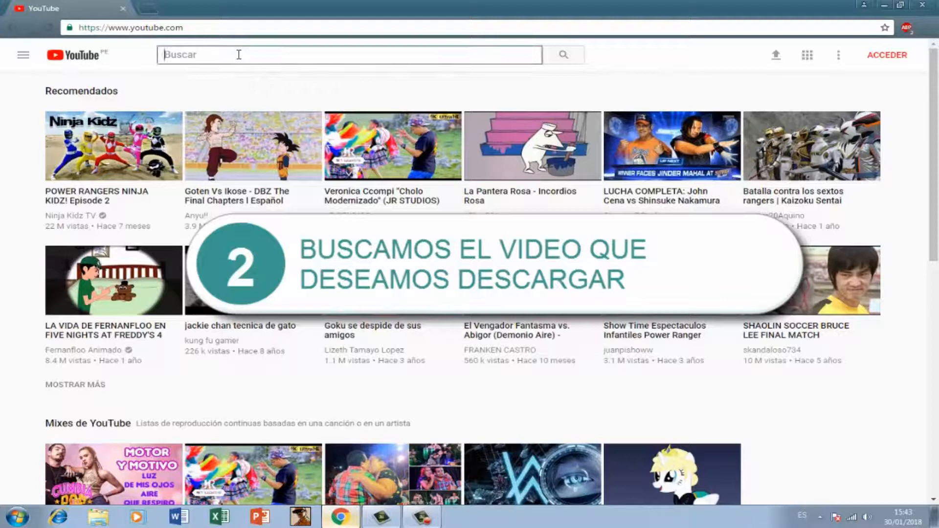
text(CARLOS BAUTE)
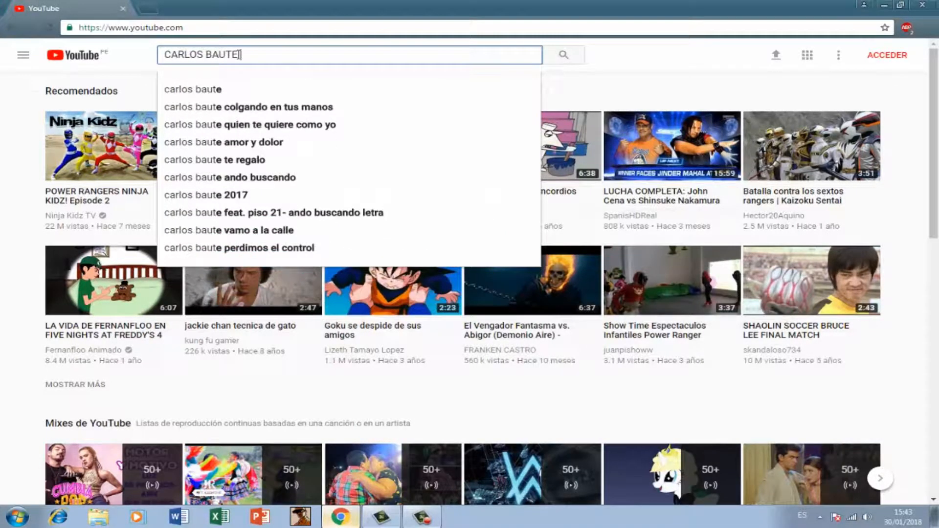
text(AM)
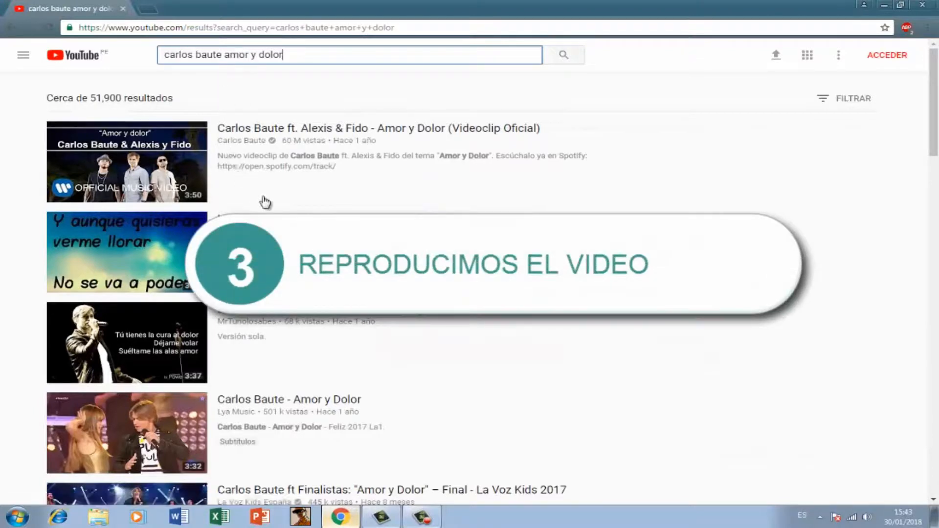
click(127, 162)
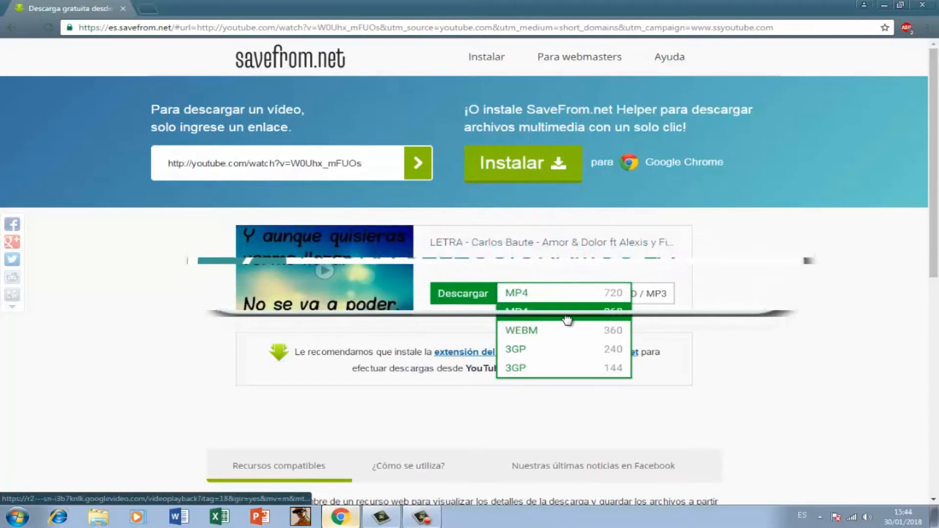
mouse_move(566, 319)
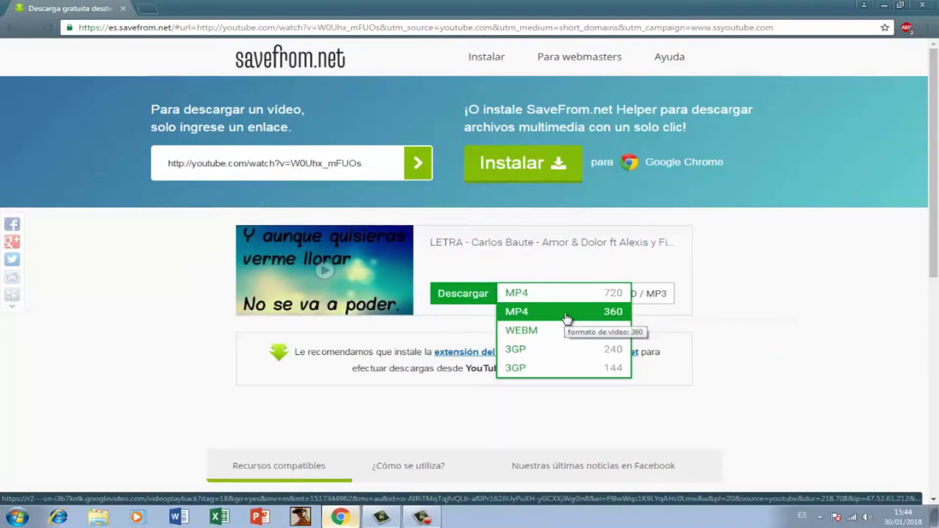
mouse_move(581, 378)
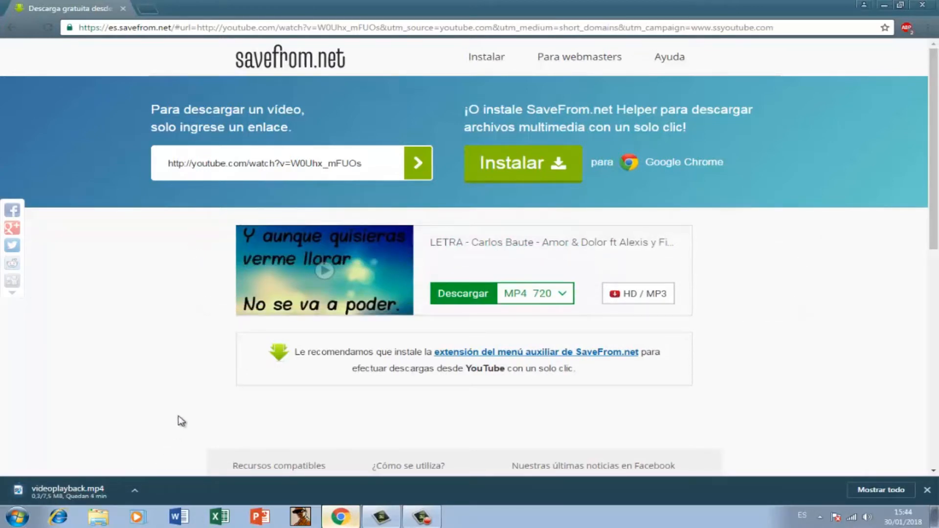
mouse_move(333, 473)
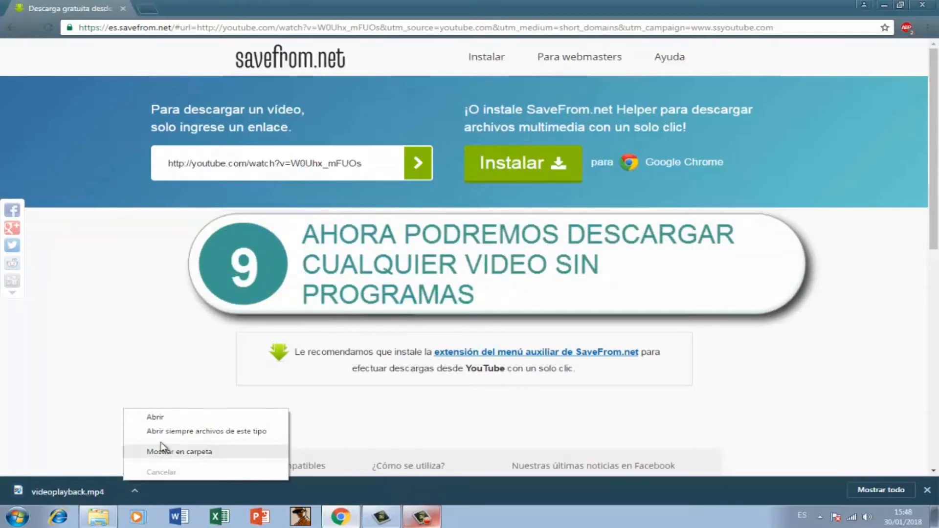
Choose Abrir on videoplayback.mp4 in the download bar to launch it in Windows Media Player.
click(155, 417)
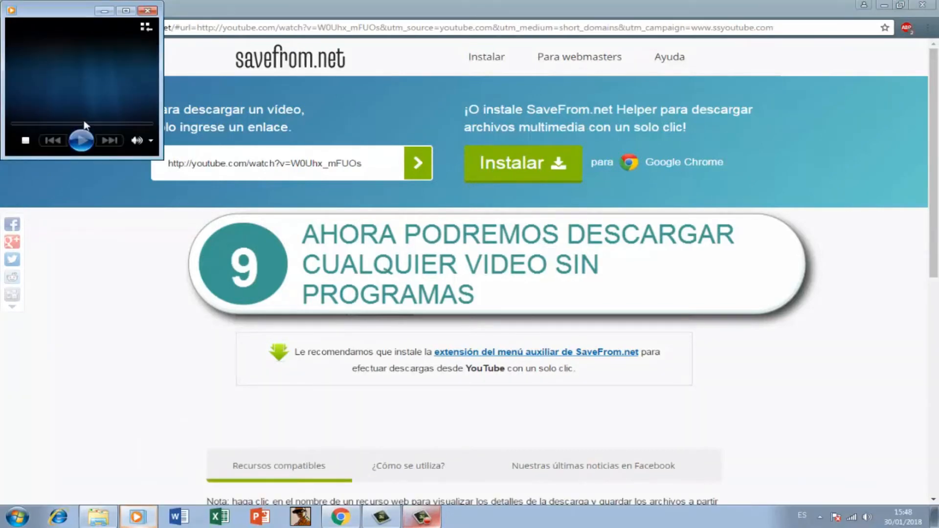